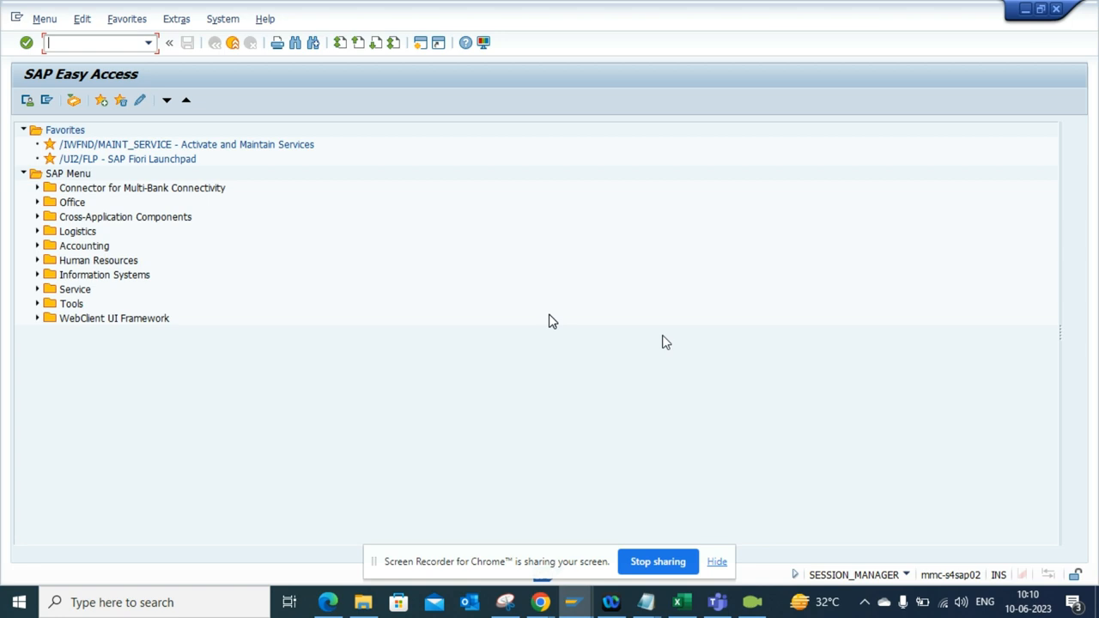
Step: Display the VBAK sales document header table in SE11
text(/n)
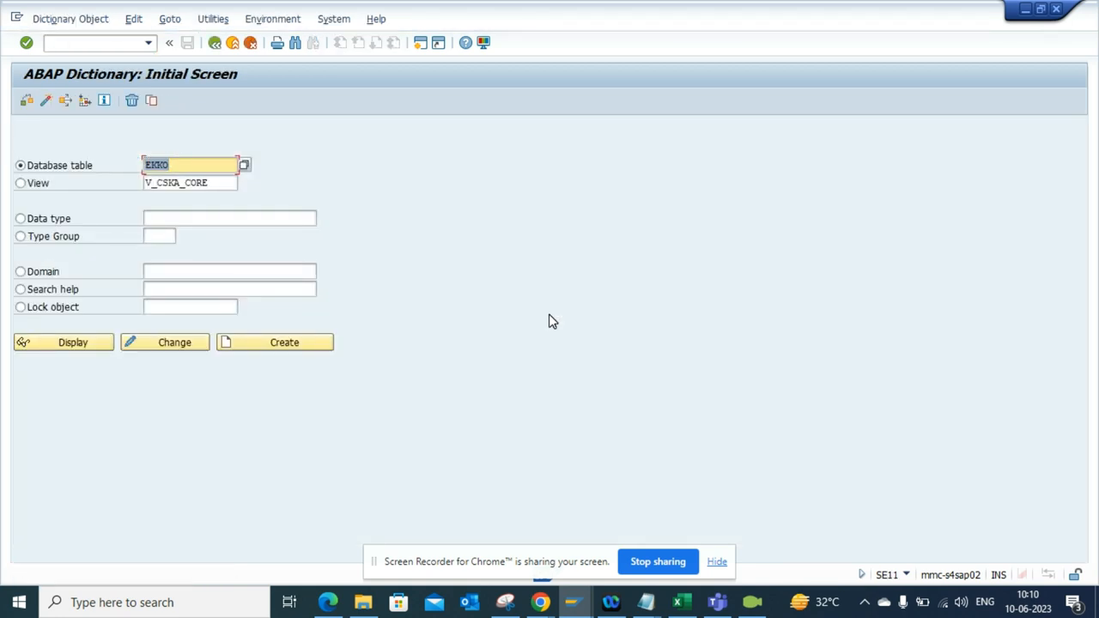
text(vbak)
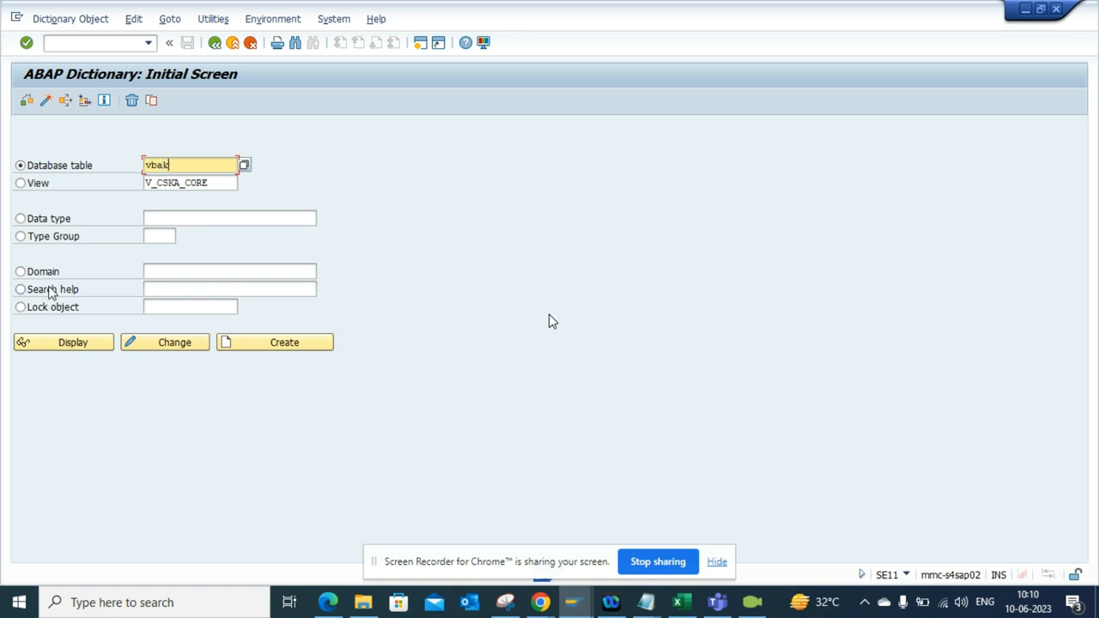
click(62, 342)
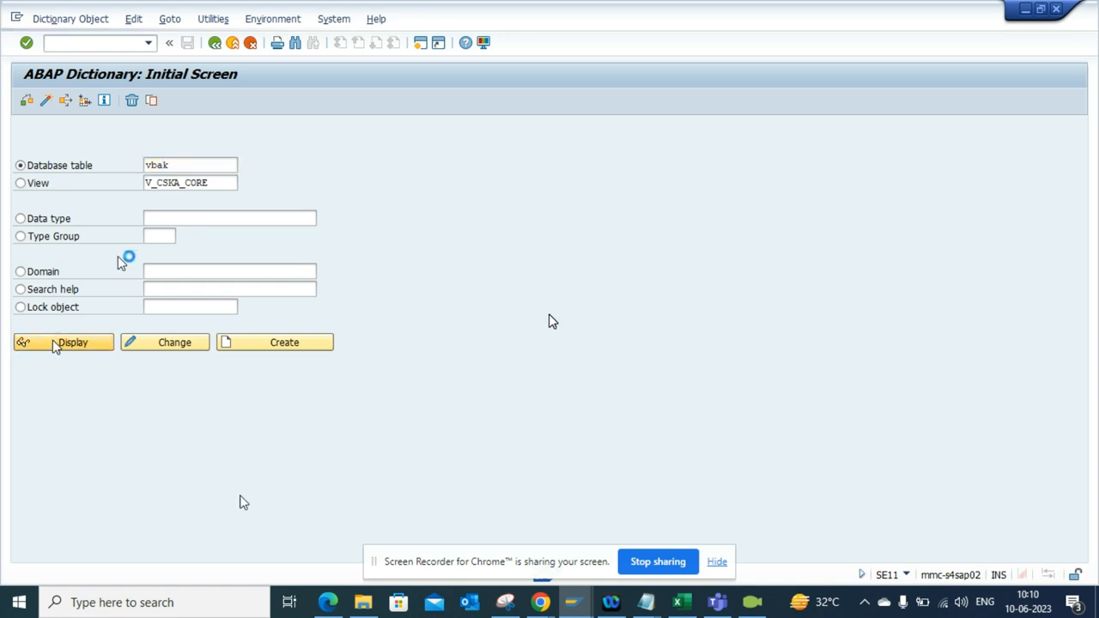
click(64, 342)
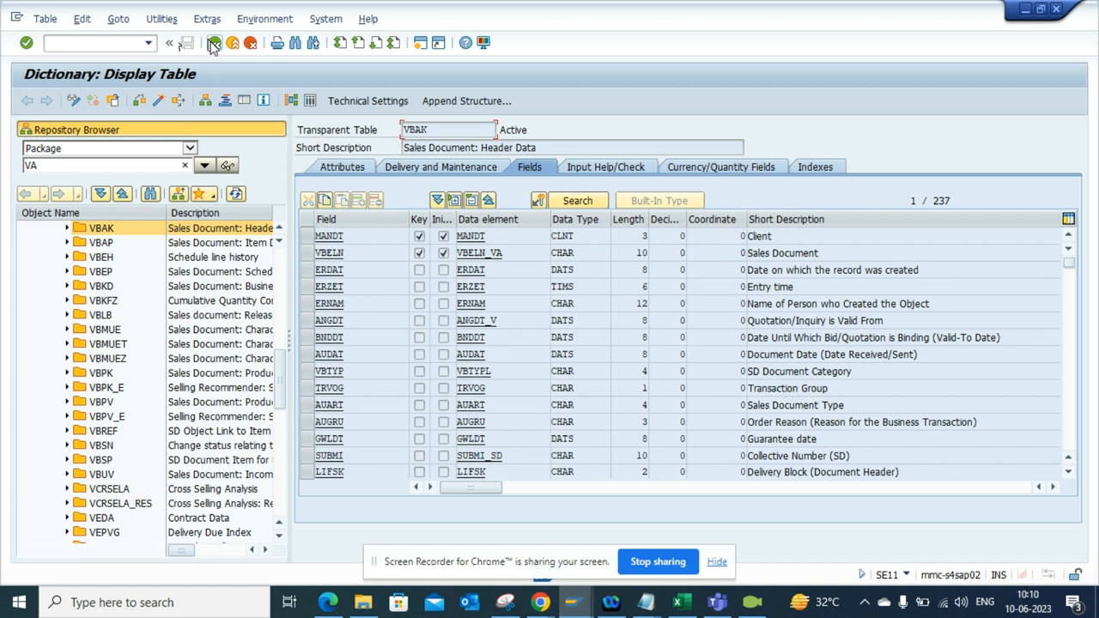
click(213, 43)
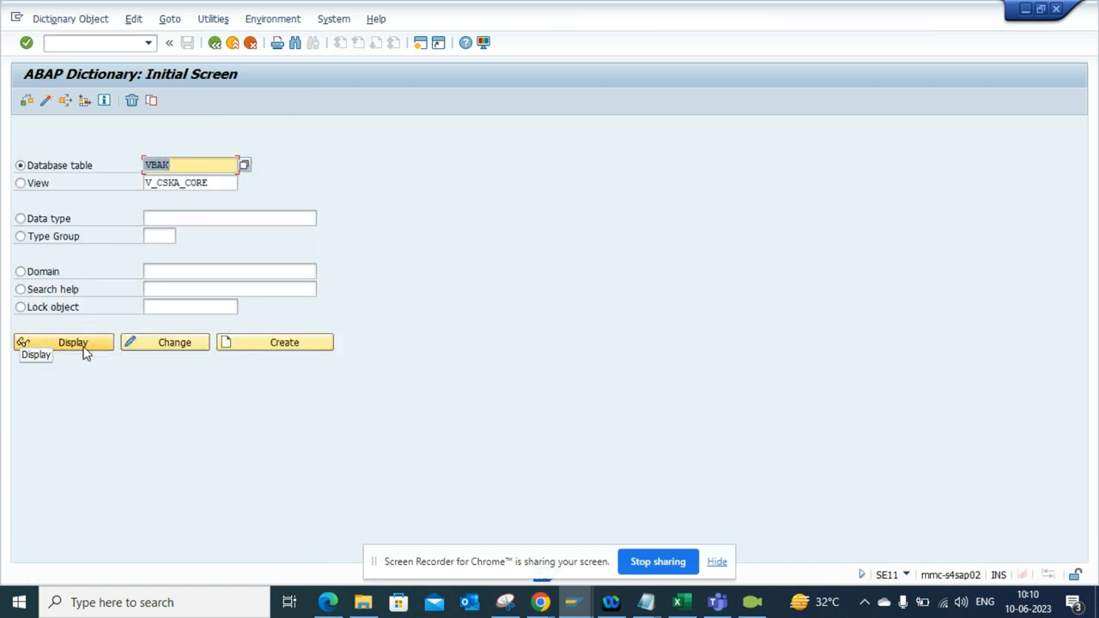
click(73, 341)
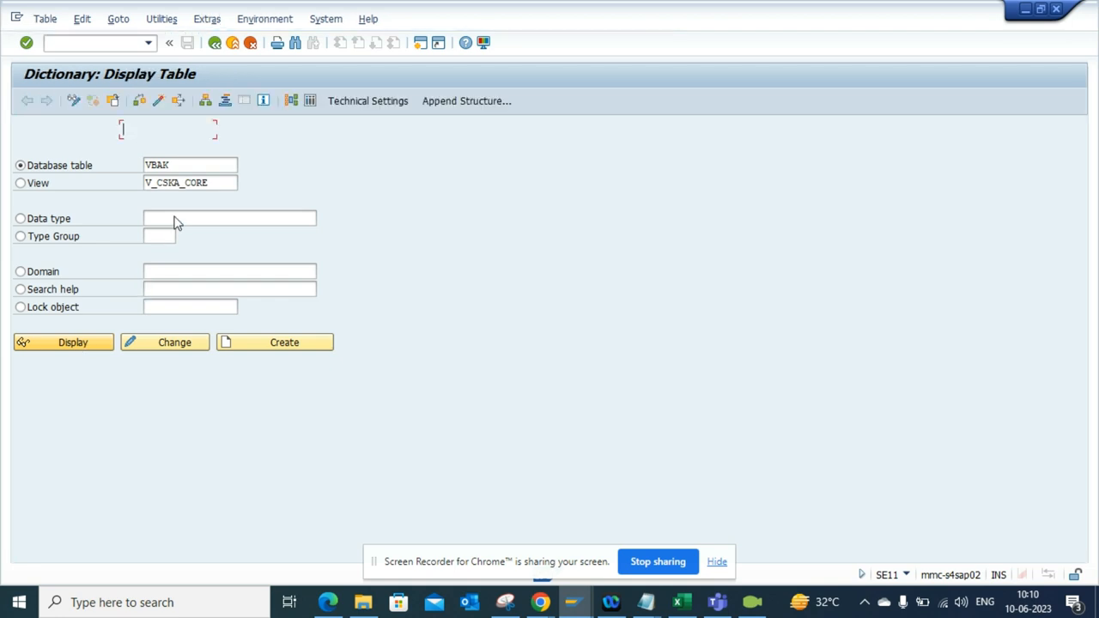
click(72, 342)
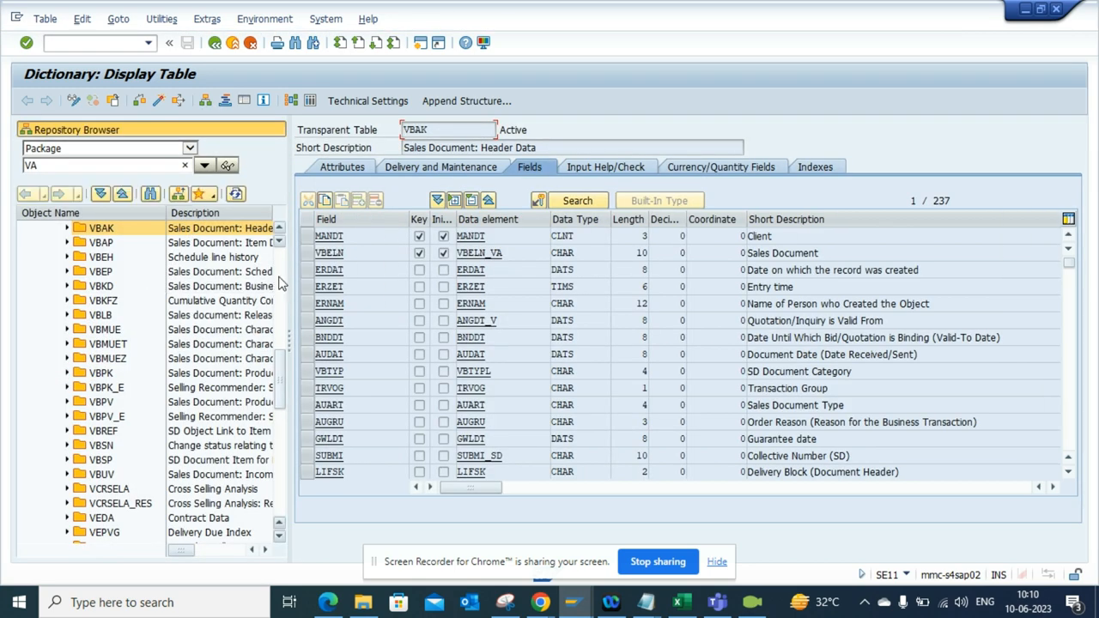
Step: Scroll the VA package object list and expand Area Menus to show VA00
scroll(down, 3)
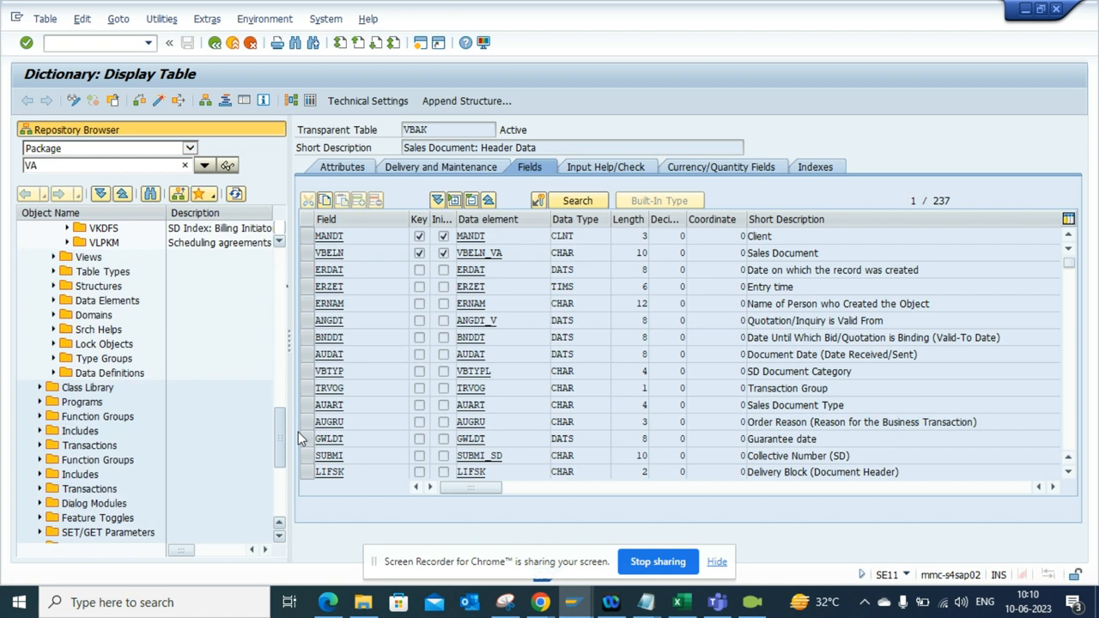
scroll(down, 3)
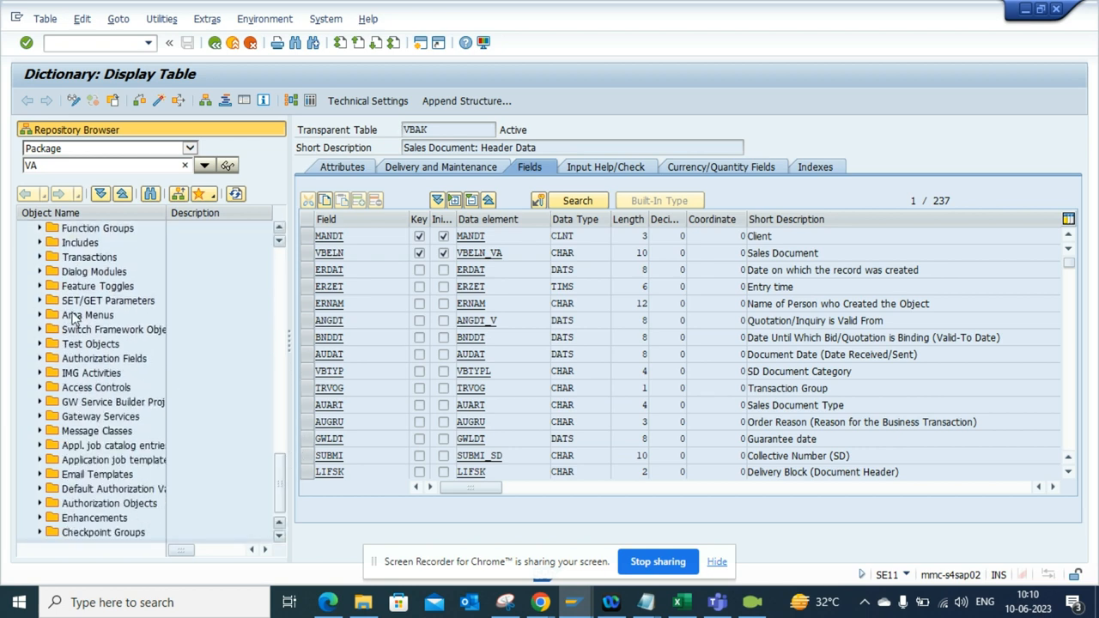
click(39, 314)
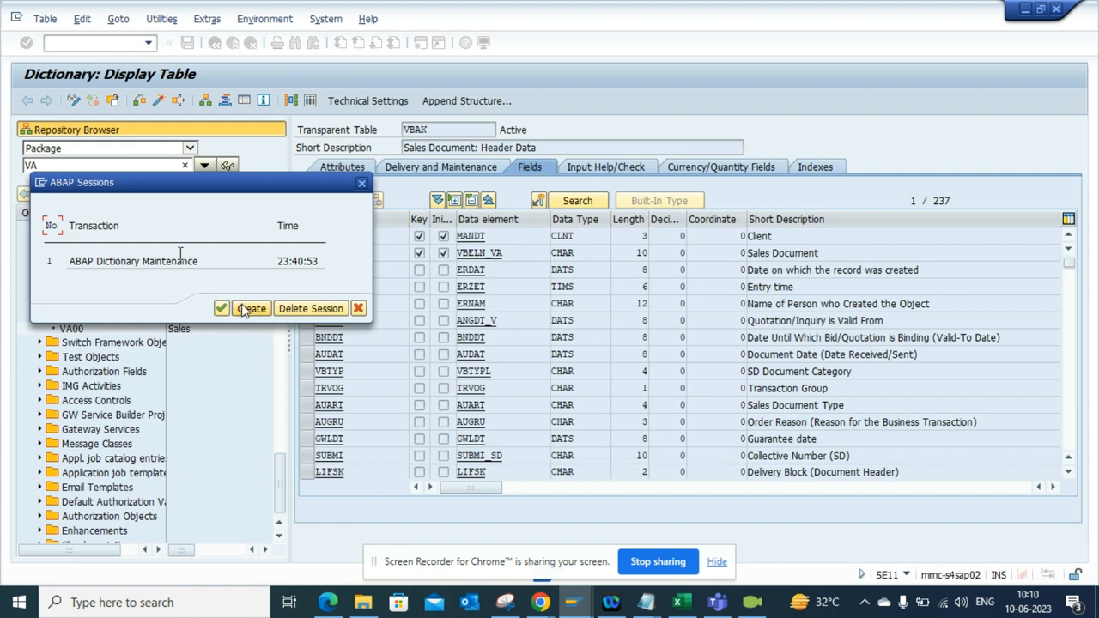
Step: Create a new SAP session from the ABAP Sessions list and focus its command field
click(221, 308)
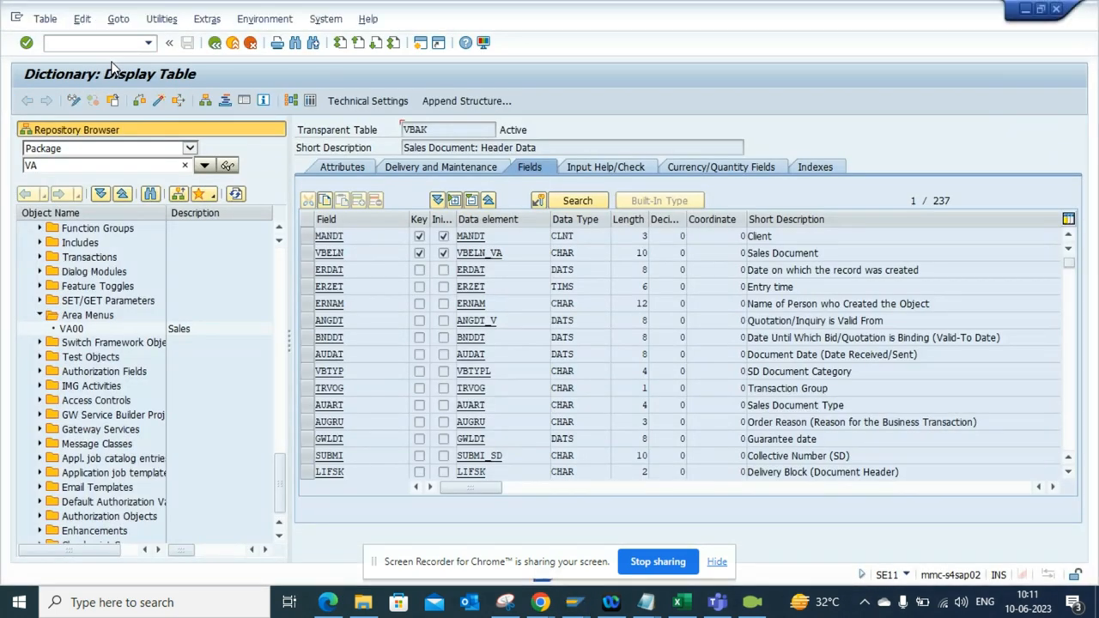
click(169, 43)
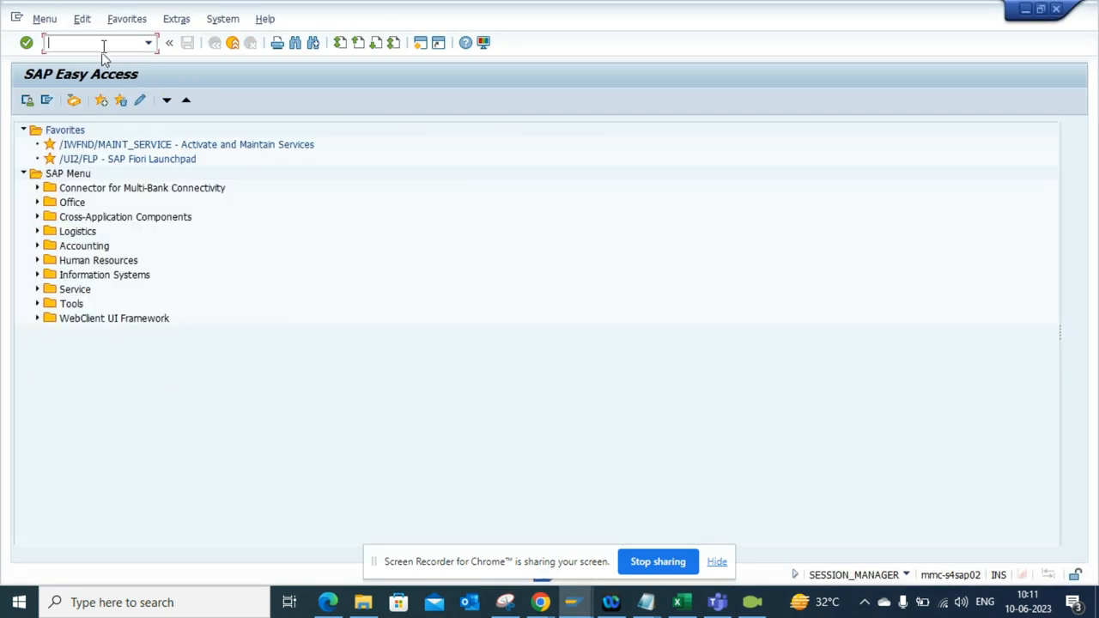
Step: Run transaction VA00 to show the Sales area menu
text(va00)
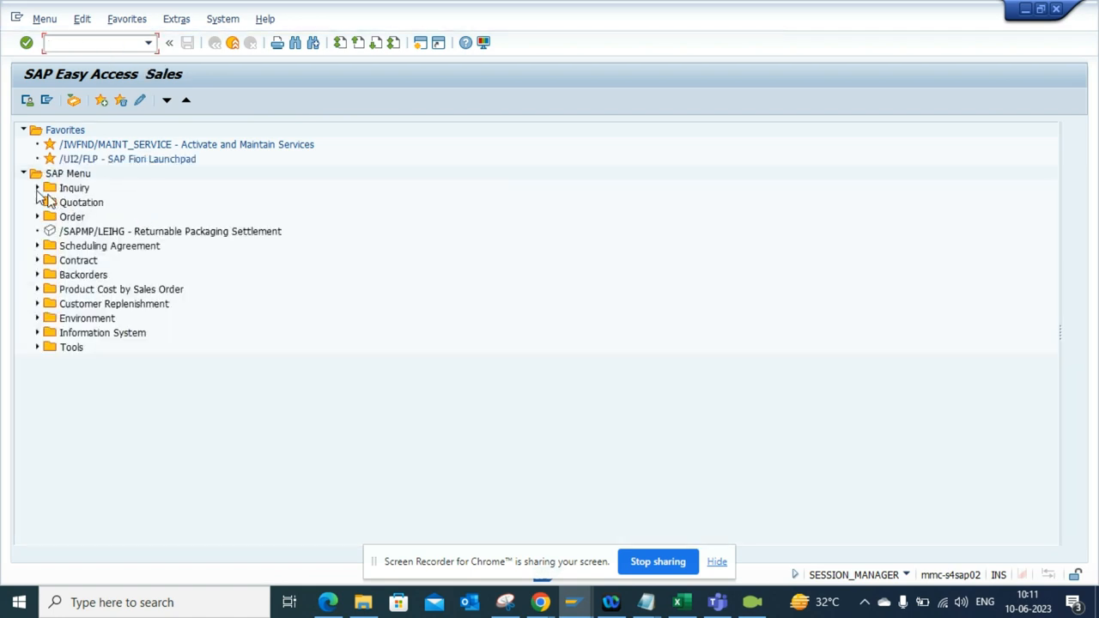
mouse_move(41, 253)
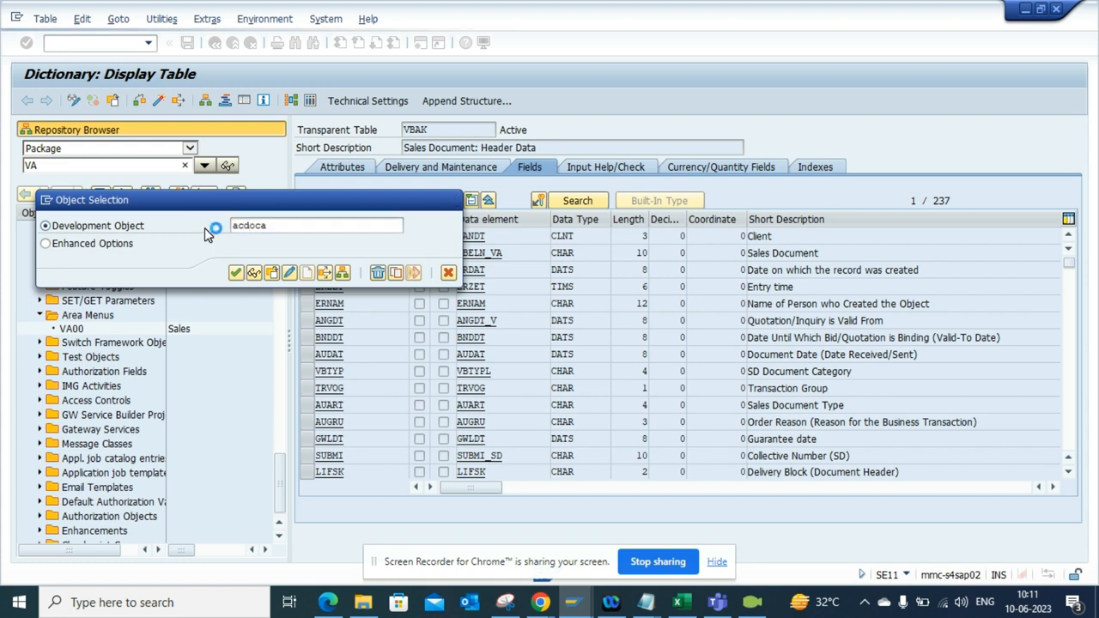
Step: Open the ACDOCA universal journal table and scroll its FINS_ACDOC_DB object list
click(237, 272)
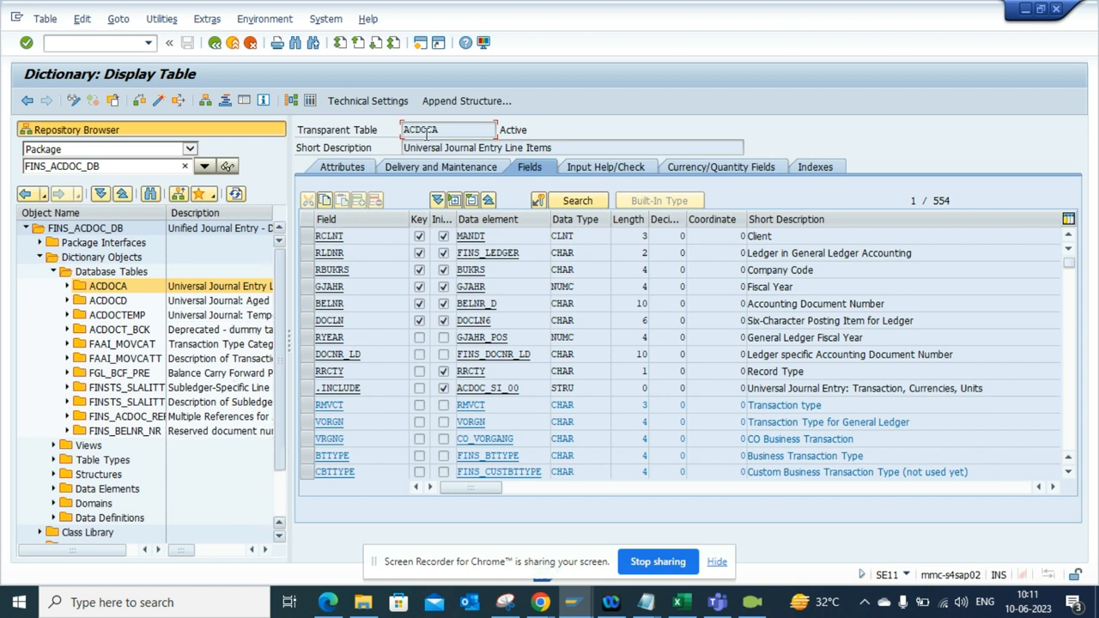
scroll(down, 3)
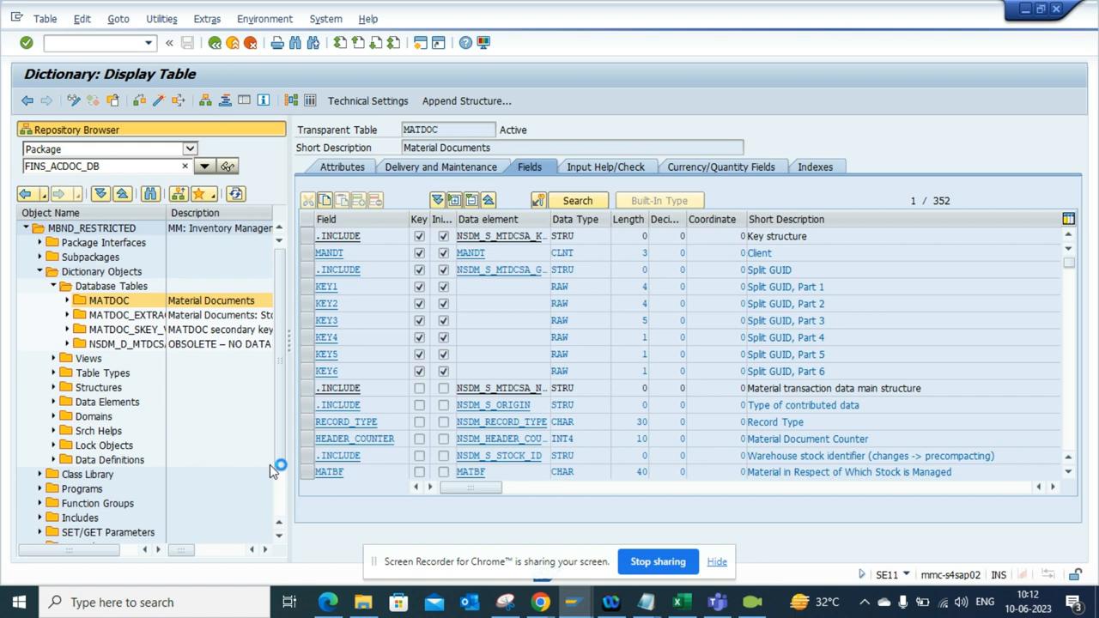
Step: Collapse Dictionary Objects in MBND_RESTRICTED's list to show top-level categories
scroll(down, 3)
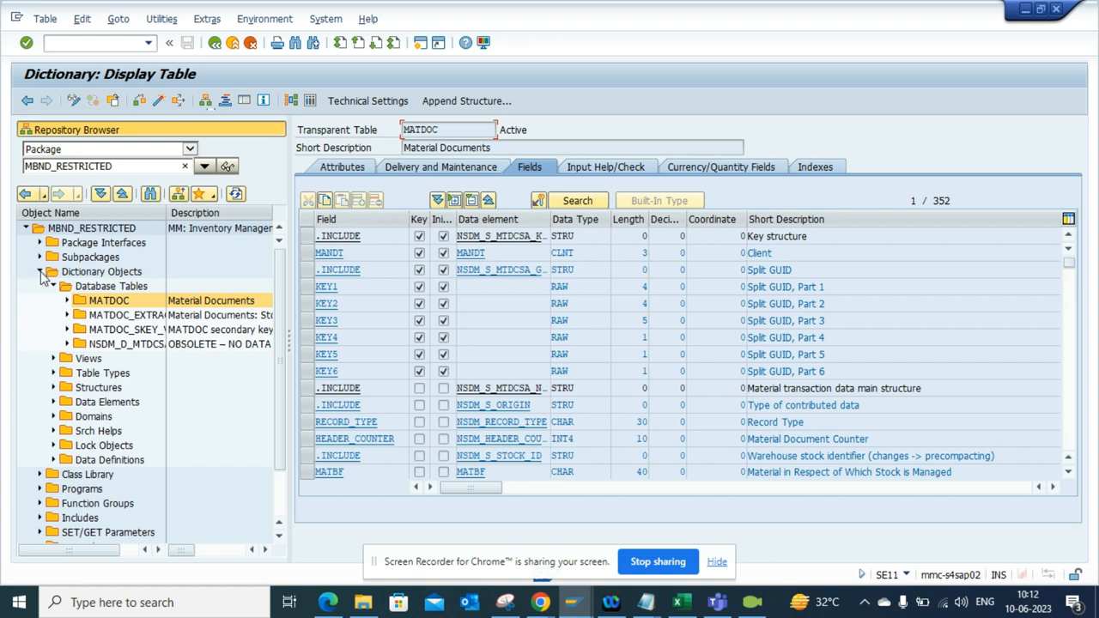
click(40, 271)
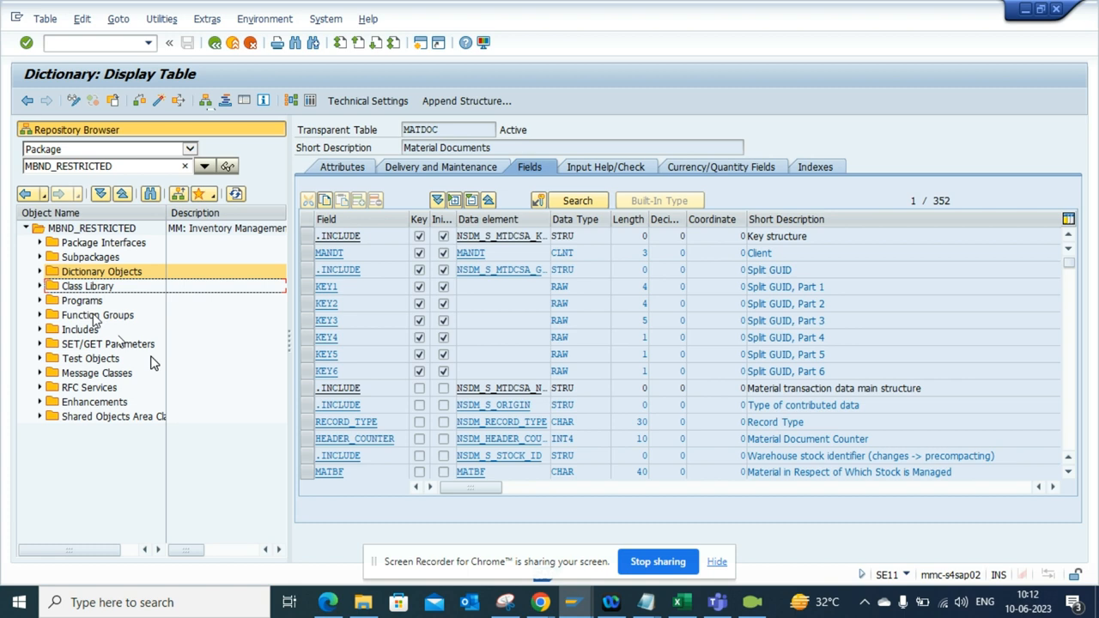
mouse_move(290, 269)
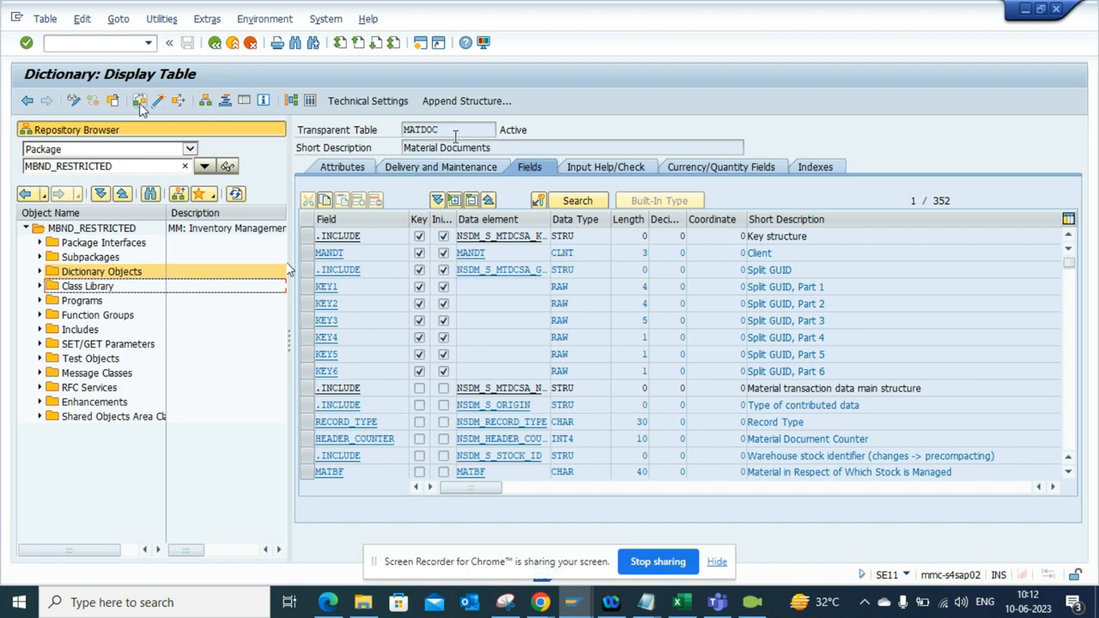
Step: Display table BUT000 and collapse Database Tables in the S_BUPA_GENERAL object list
click(140, 100)
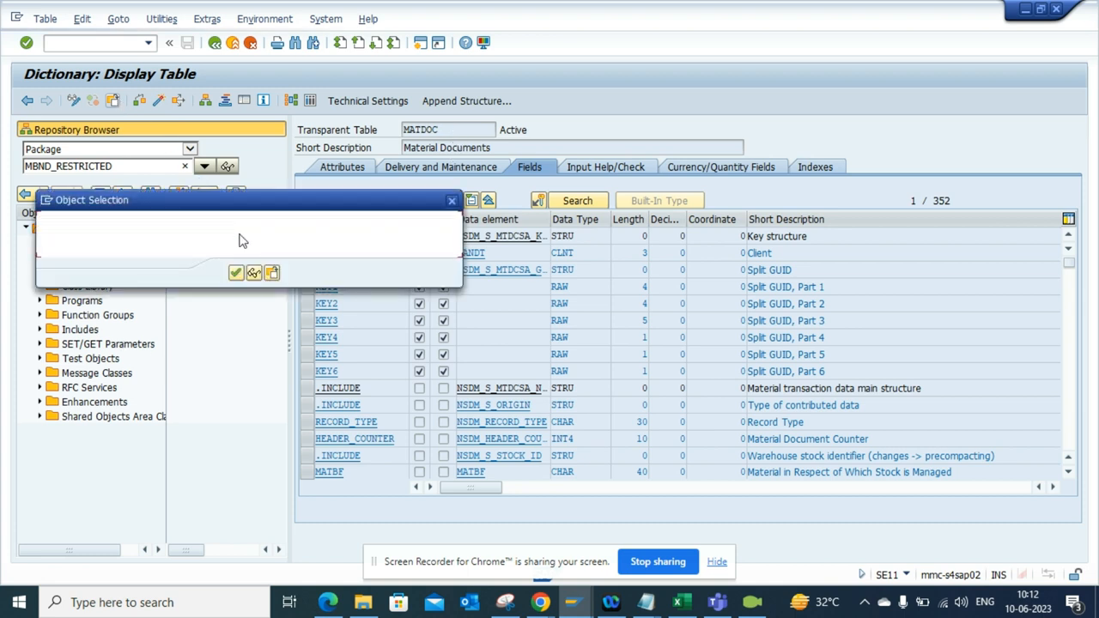
text(but)
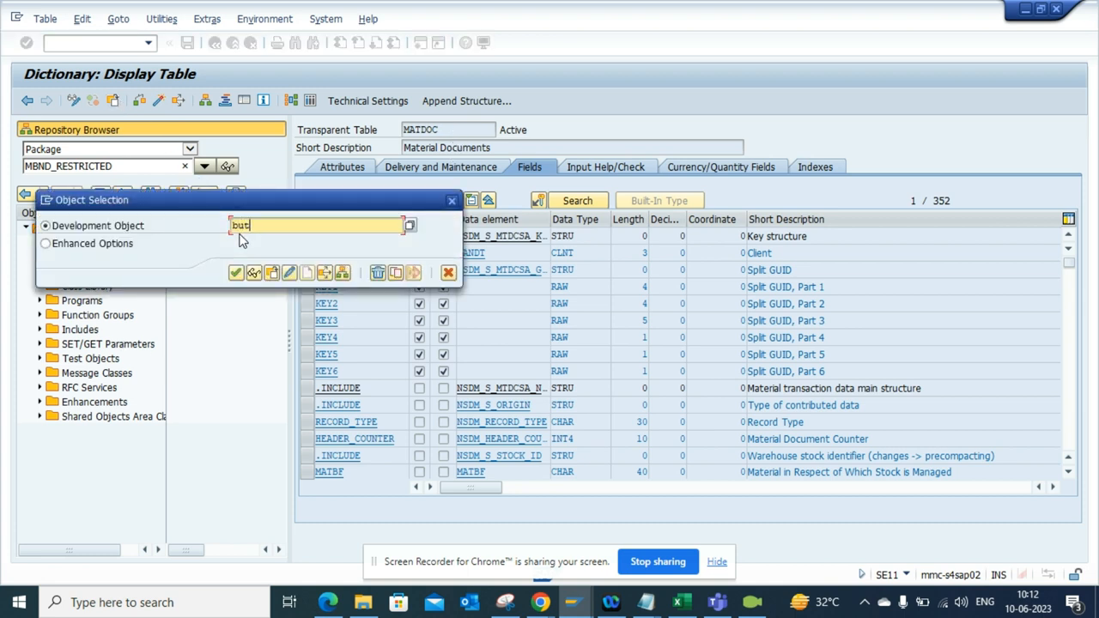
text(000)
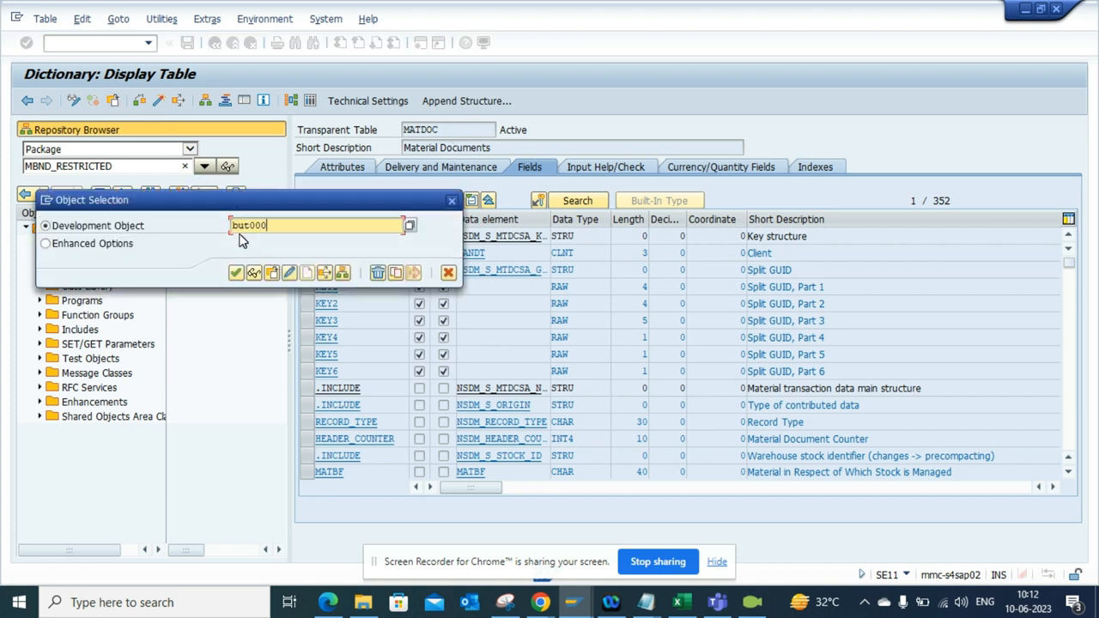
click(450, 200)
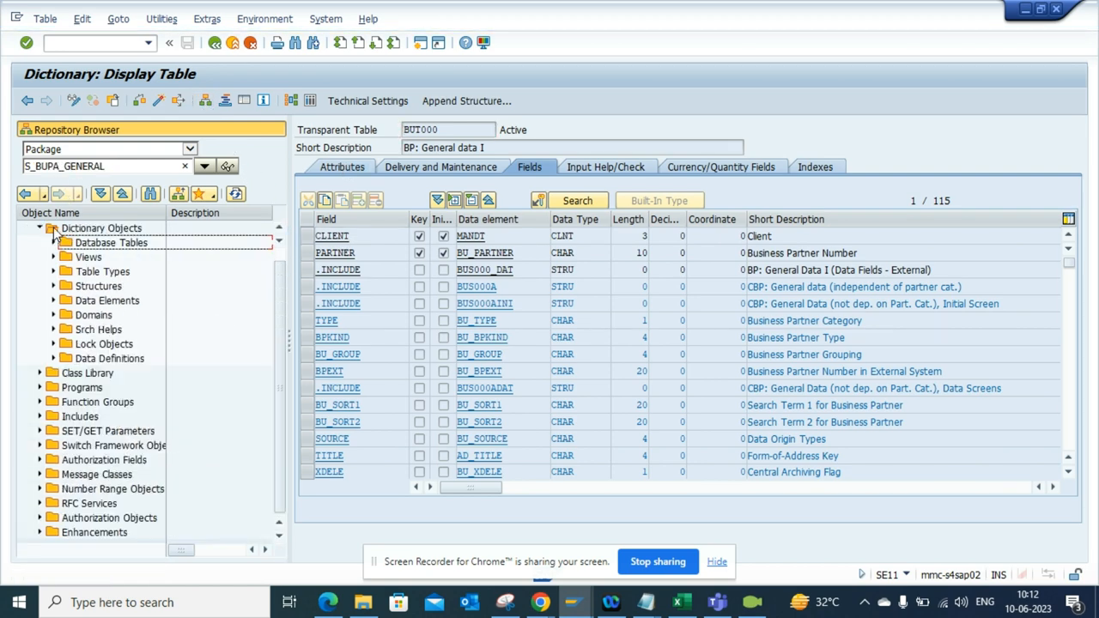
click(109, 242)
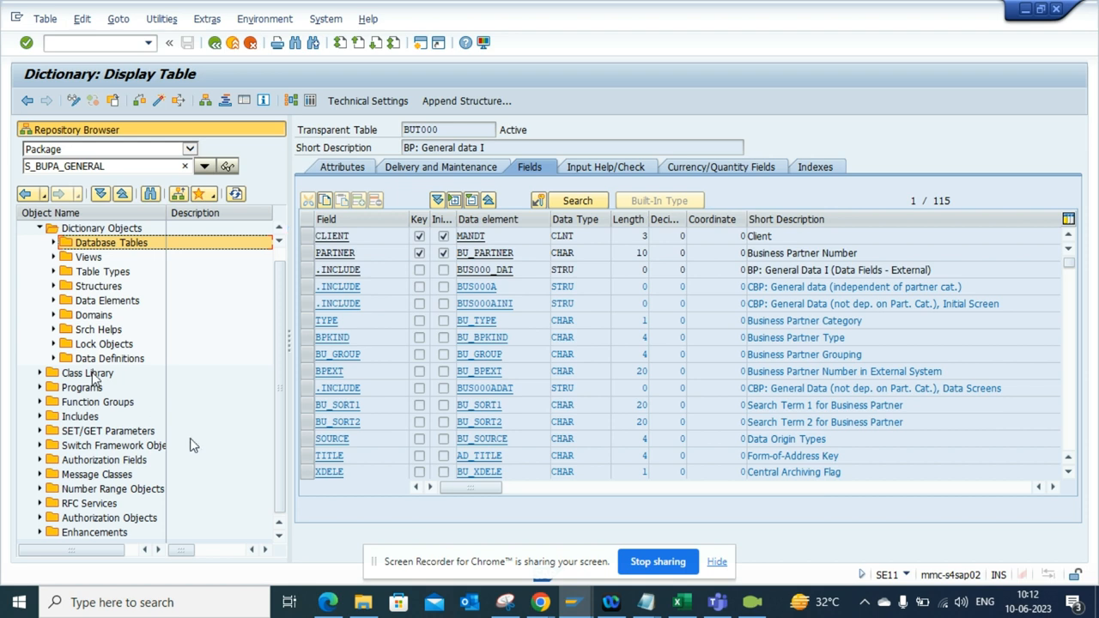